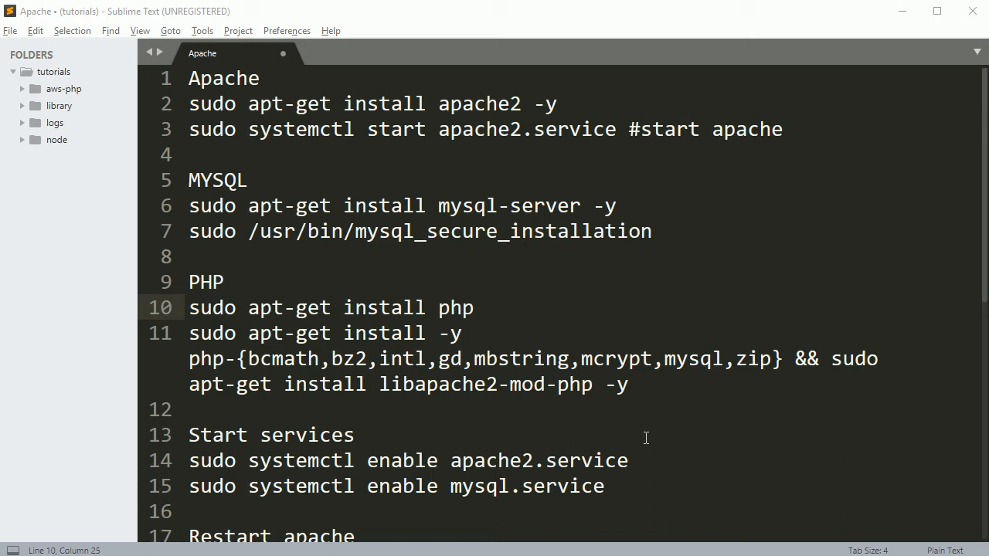
mouse_move(270, 81)
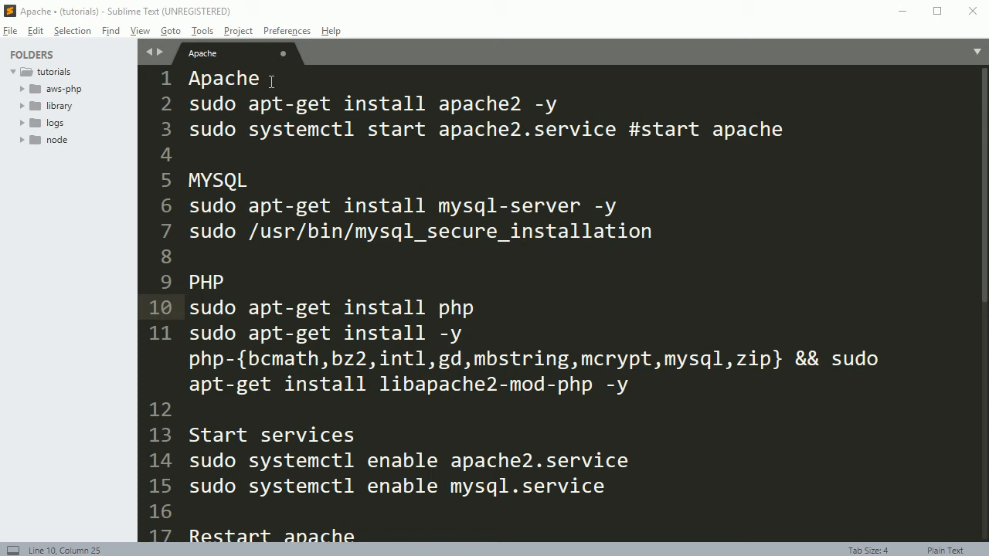
Select and copy 'sudo apt-get install apache2 -y' from line 2 of the notes.
left_click_drag(189, 104, 330, 104)
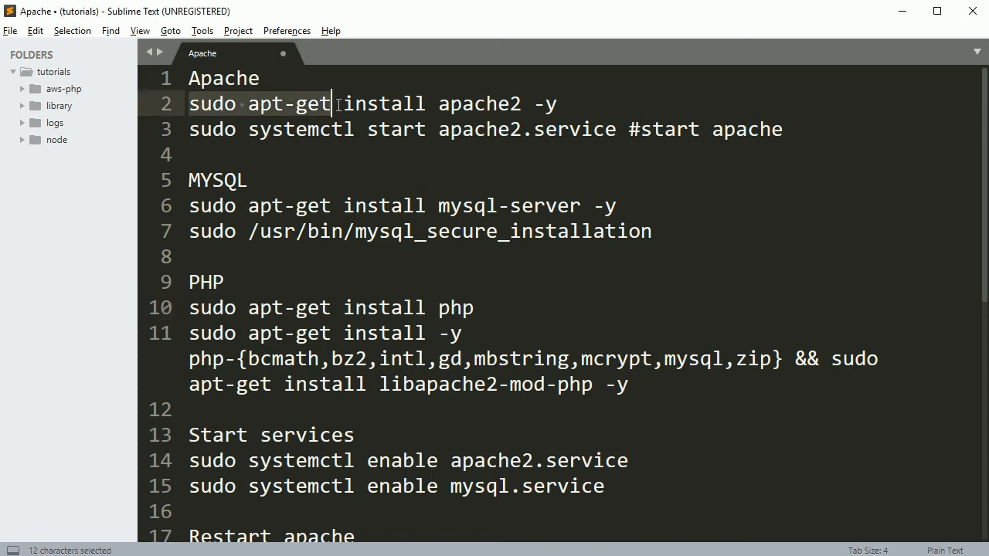
left_click_drag(334, 103, 556, 103)
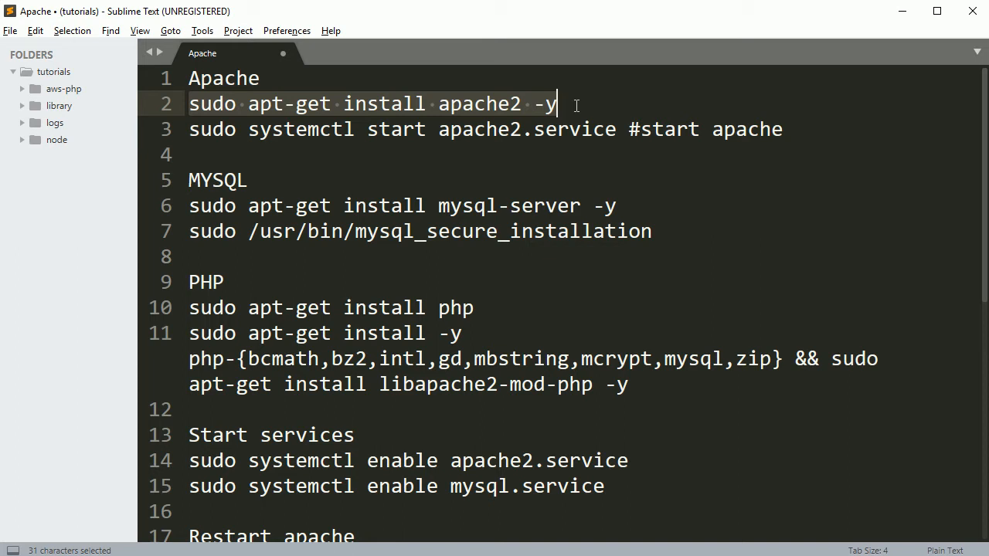
key("ctrl+c")
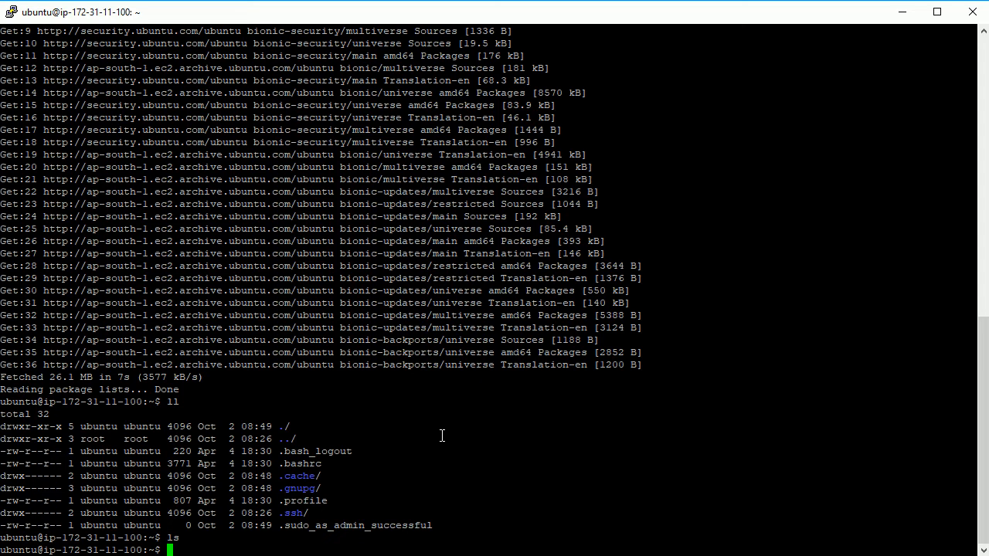
Run 'sudo apt-get install apache2 -y' on the Ubuntu server and watch the packages unpack.
type("sudo apt-get install apache2 -y")
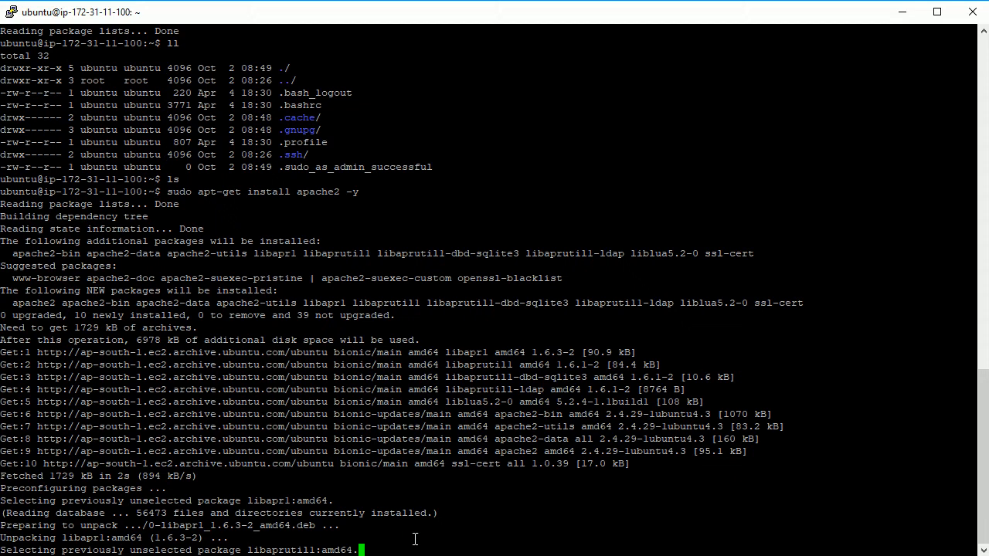
scroll("down", 3)
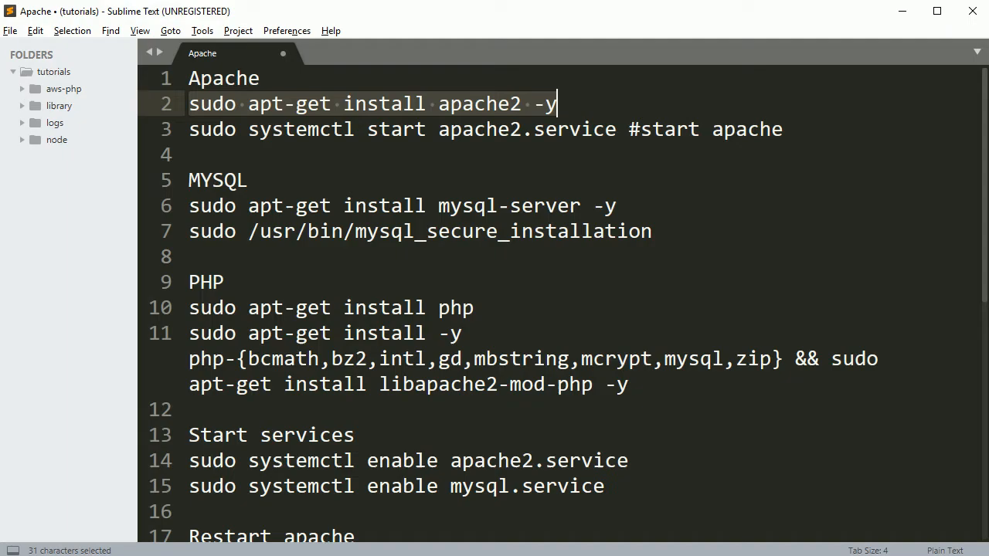
Scroll to line 10 and copy the 'sudo apt-get install php' command.
left_click(414, 103)
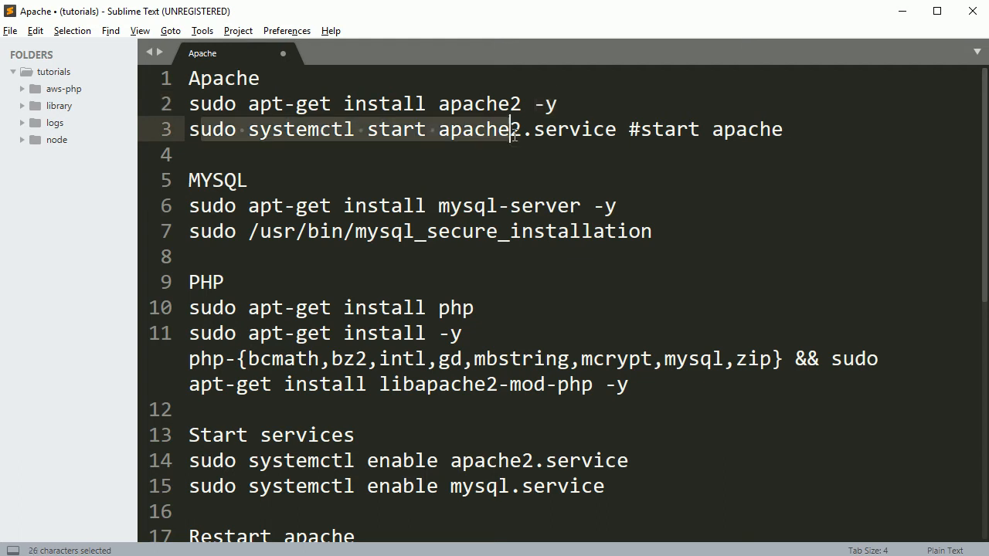
scroll("down", 3)
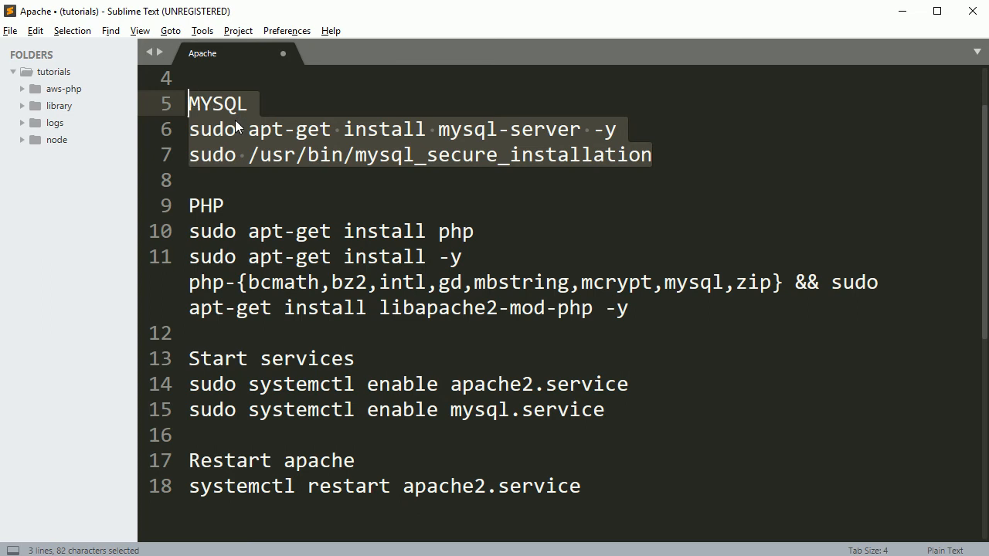
left_click(237, 129)
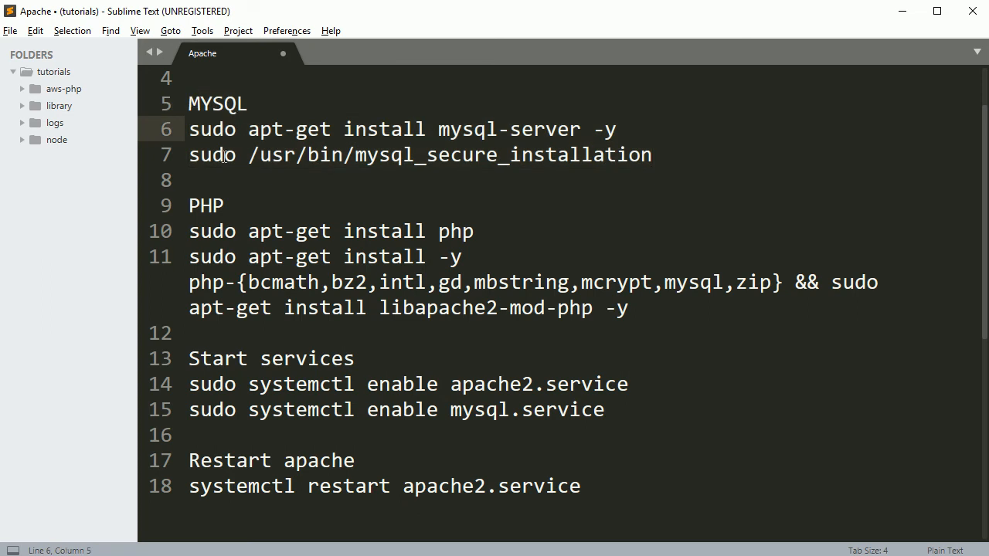
scroll("down", 3)
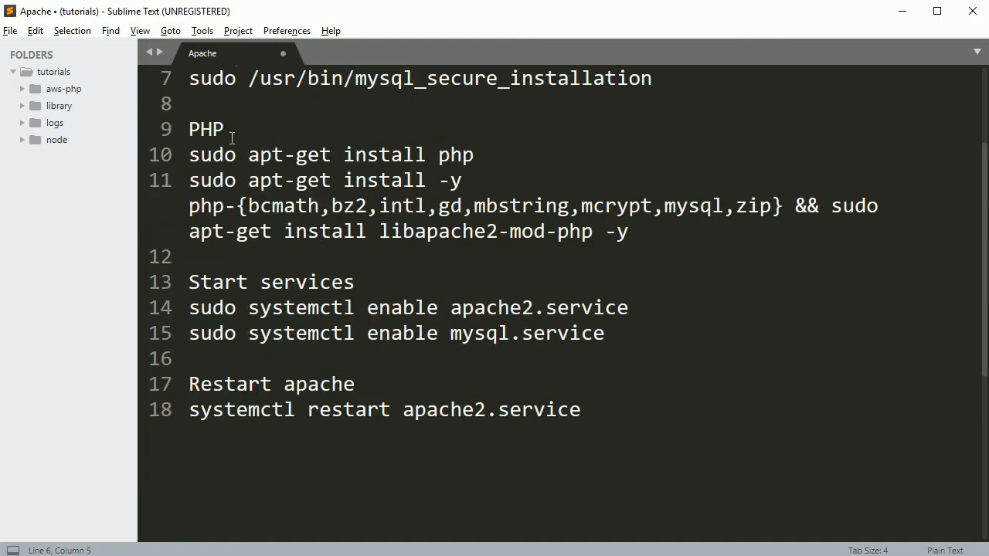
triple_click(332, 155)
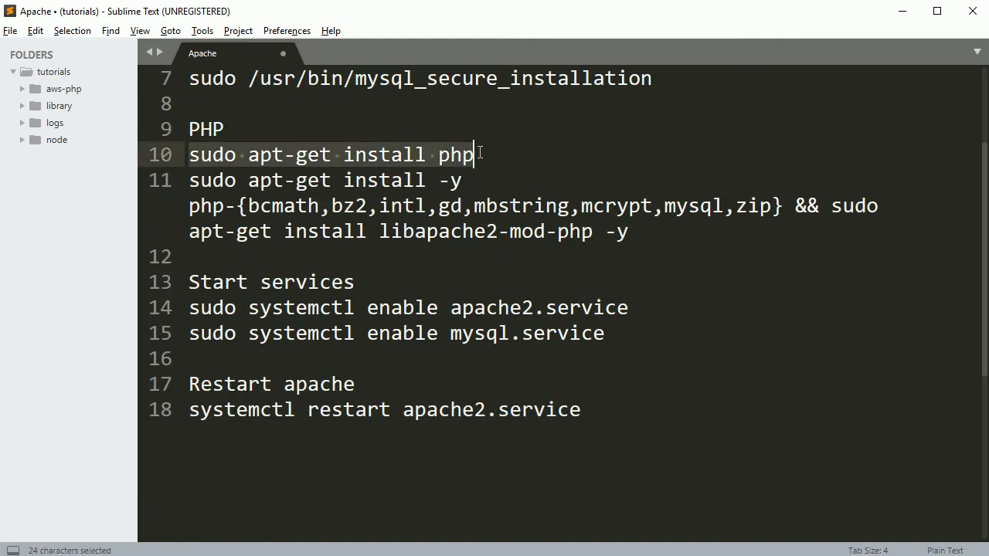
key("ctrl+c")
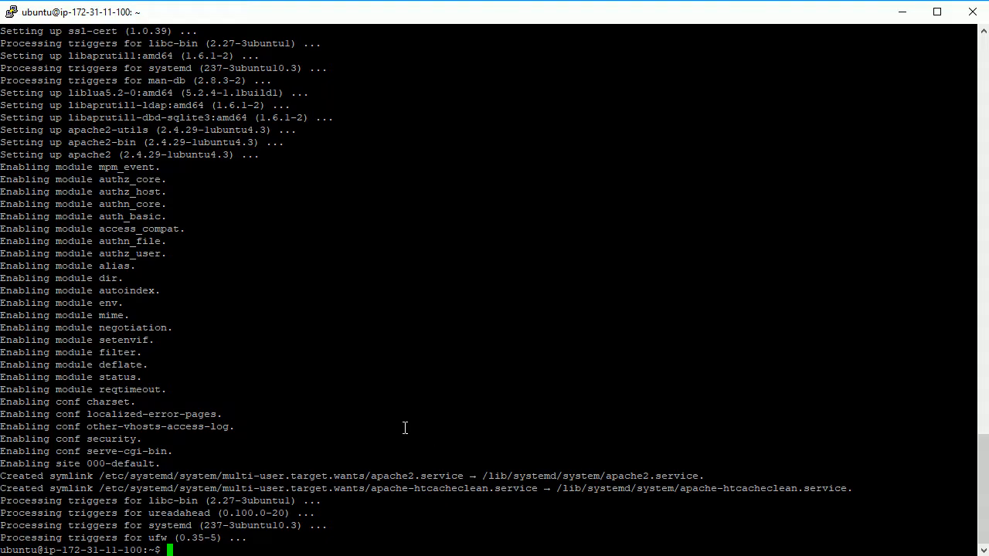
Run 'sudo apt-get install php' on the server, listing PHP 7.2 packages for confirmation.
type("sudo apt-get install php")
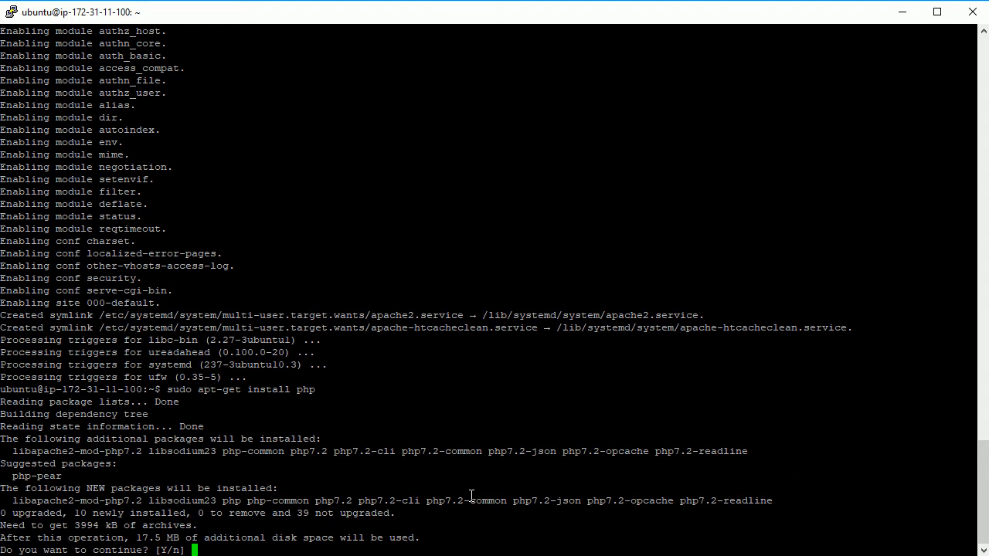
mouse_move(356, 427)
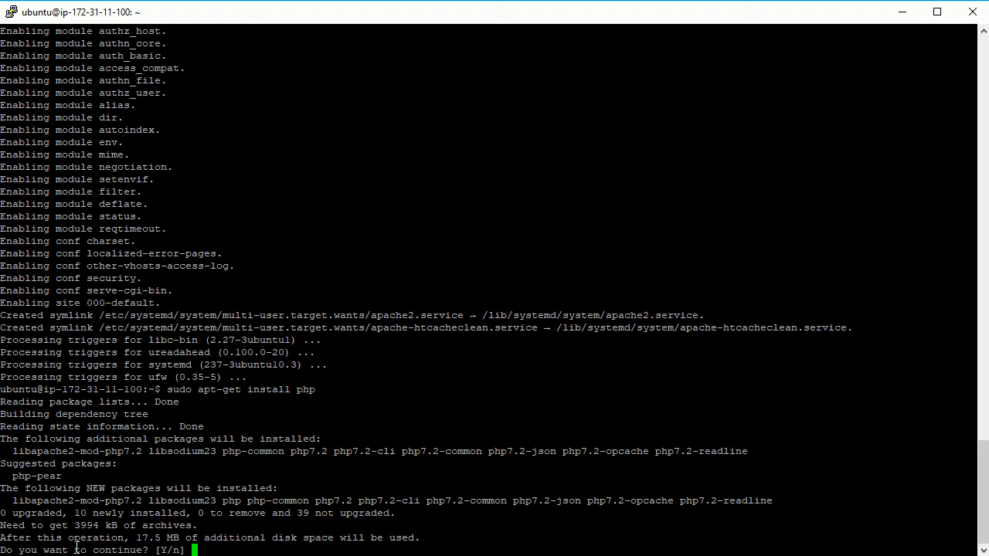
mouse_move(235, 549)
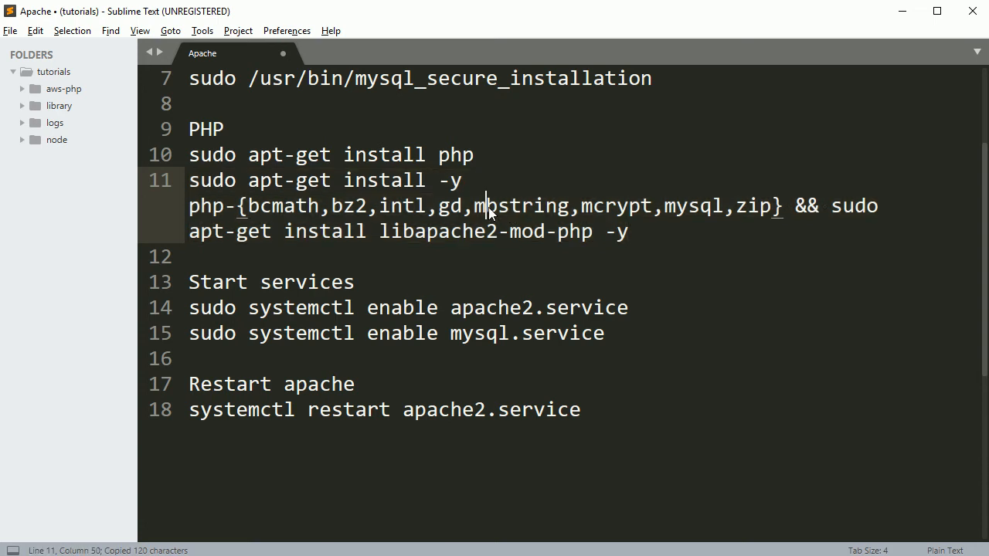
Select the line 11 PHP extensions and libapache2-mod-php install command.
double_click(617, 206)
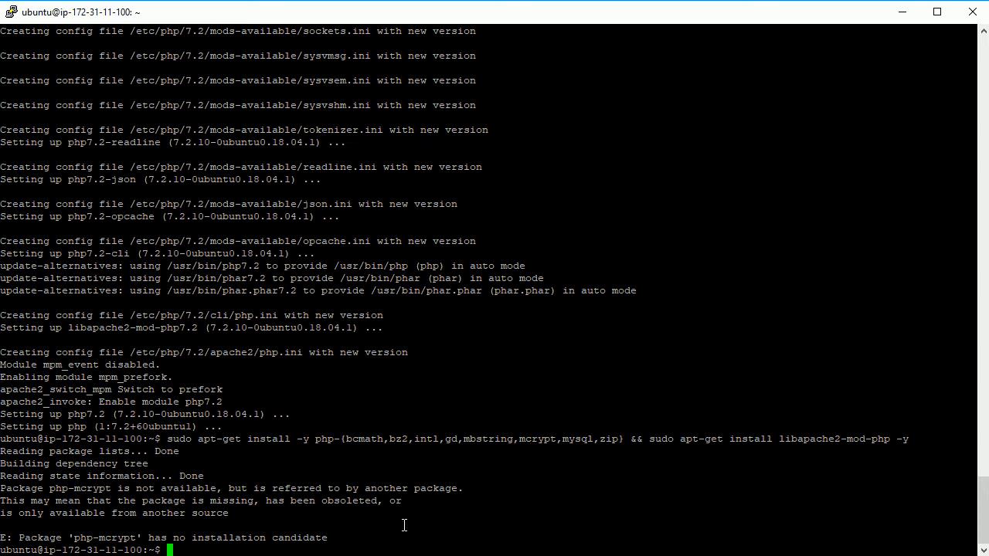
mouse_move(241, 548)
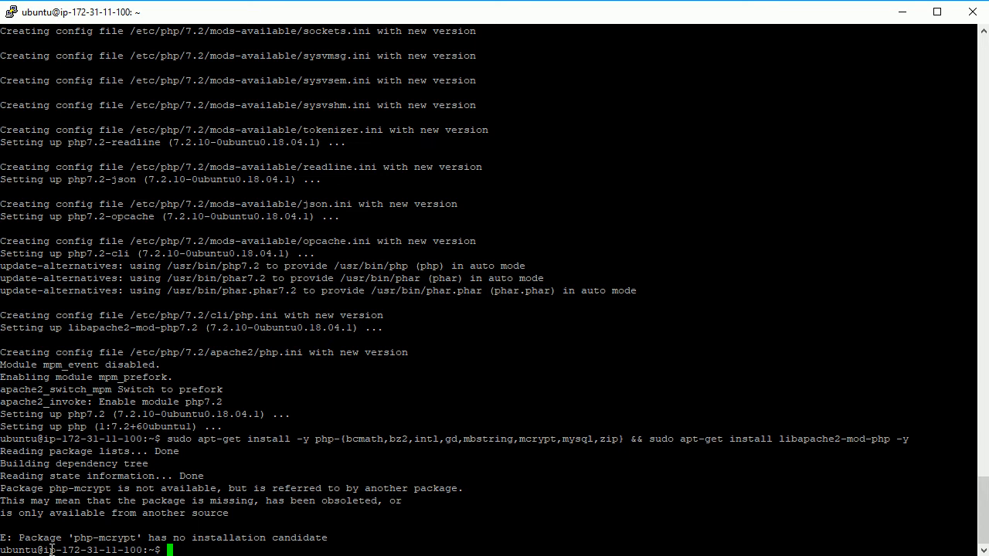
mouse_move(354, 534)
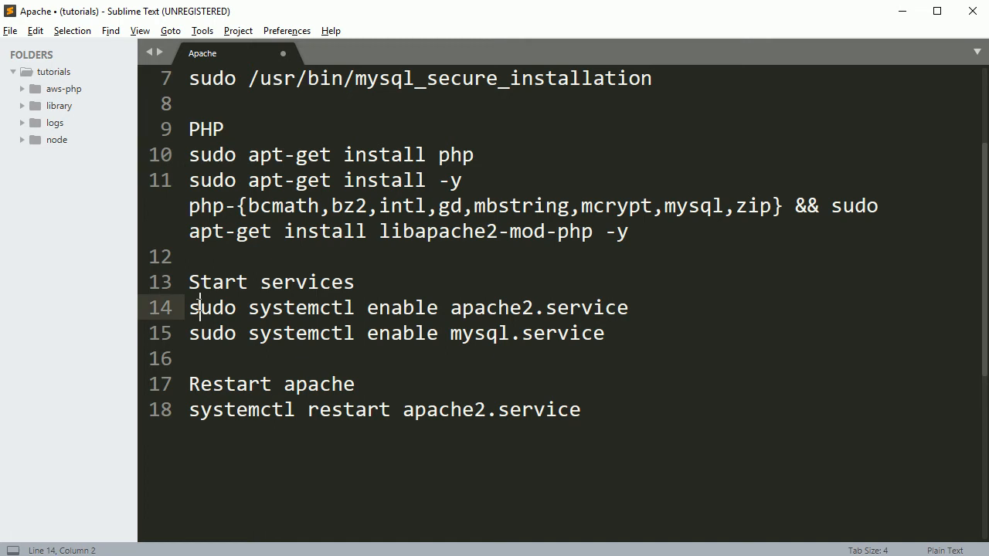
Copy 'sudo systemctl enable apache2.service' from line 14 and select the following line.
left_click_drag(190, 308, 628, 307)
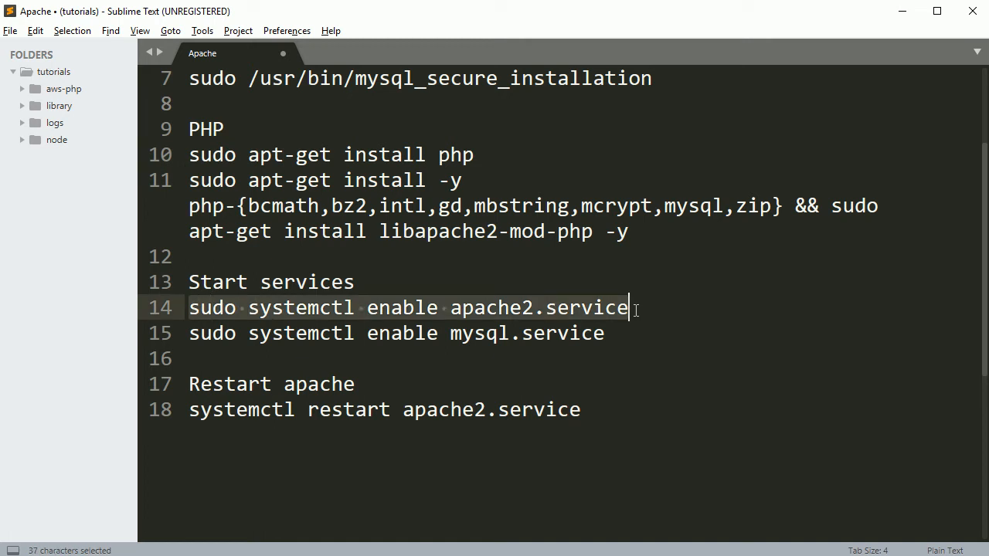
key("ctrl+c")
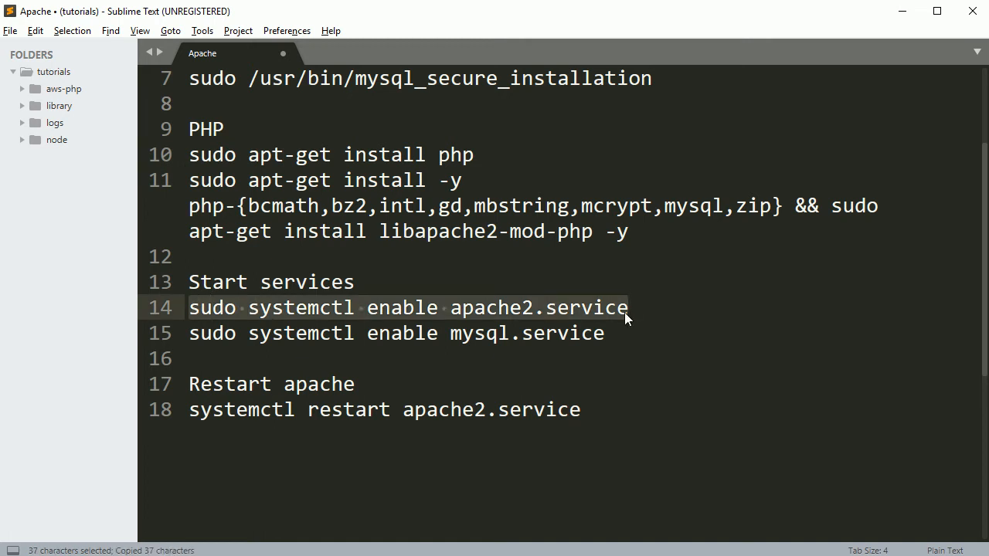
left_click(230, 409)
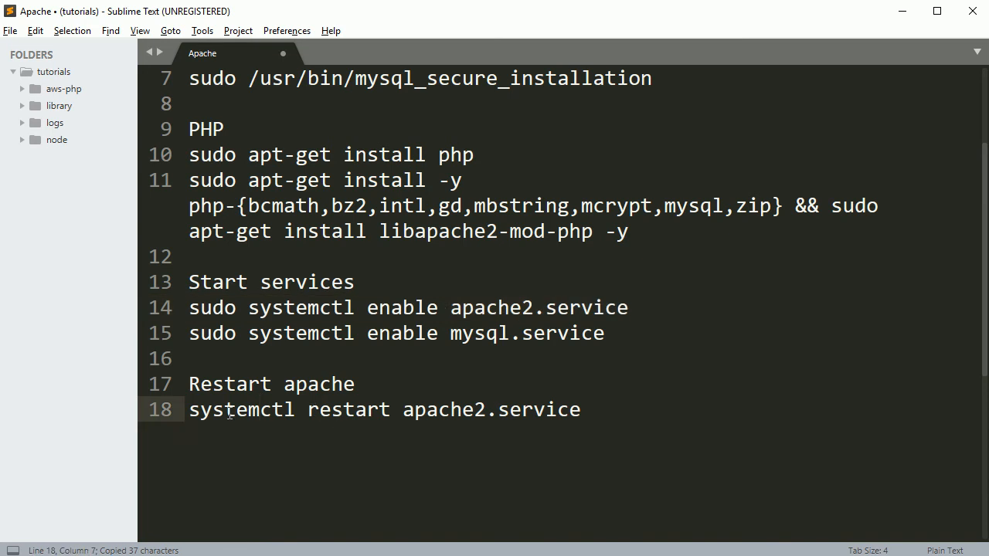
left_click_drag(238, 409, 580, 410)
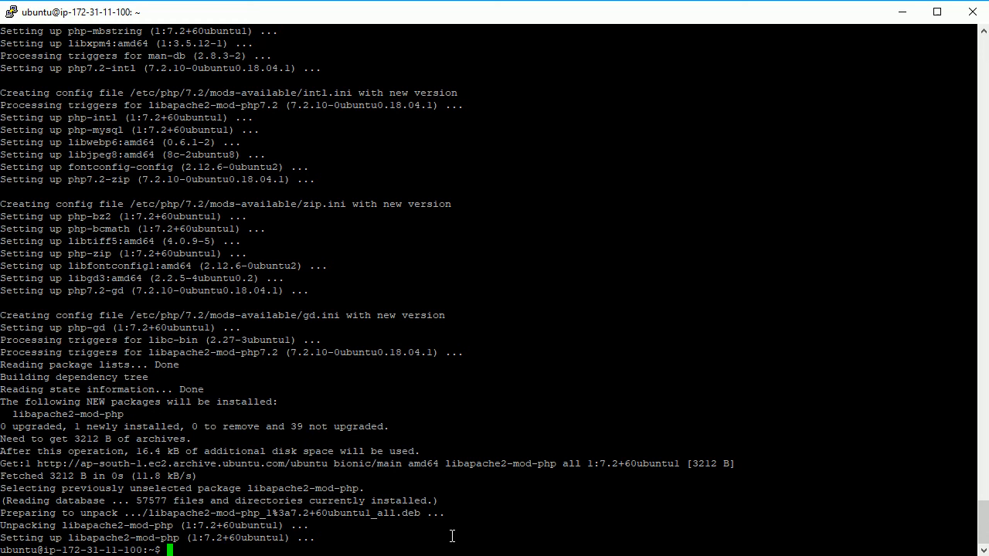
Run 'sudo systemctl enable apache2.service' on the server and bring up the AWS LAMP tutorial.
type("sudo systemctl enable apache2.service")
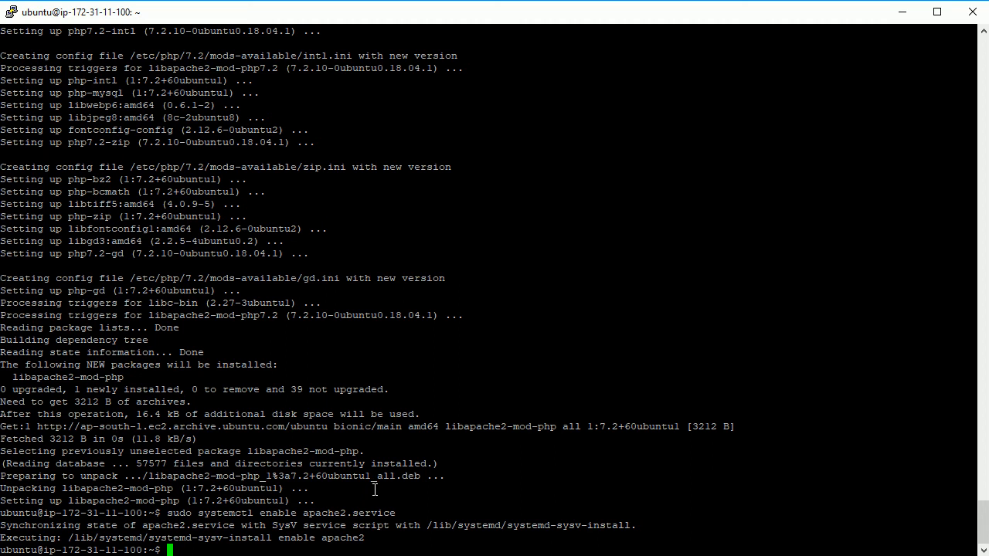
left_click(279, 19)
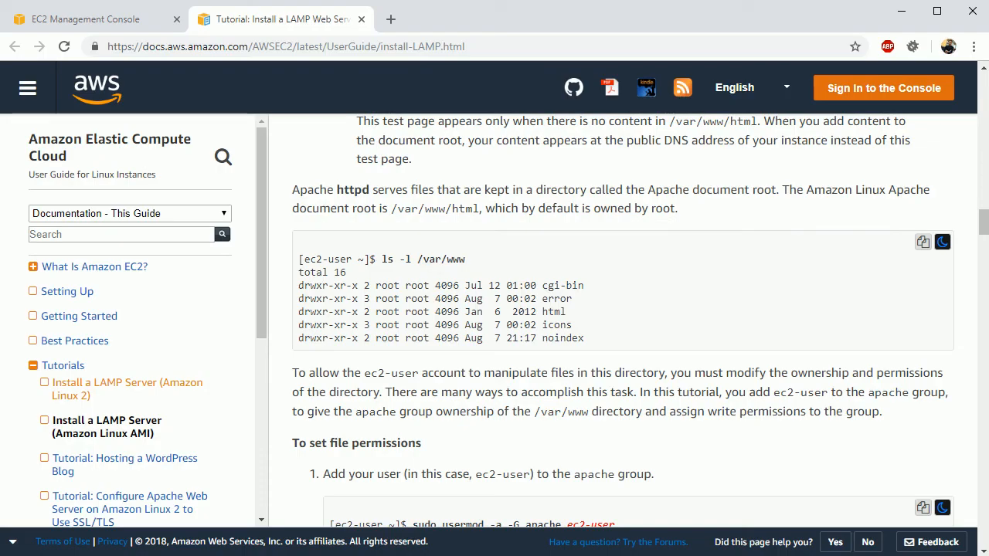
mouse_move(355, 79)
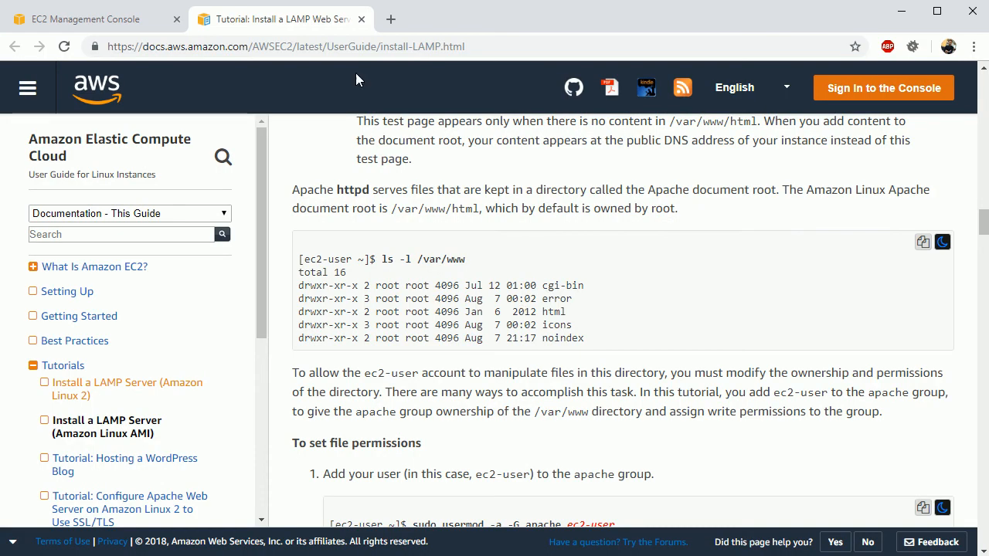
Start loading the instance's Public DNS in a new Chrome tab and return to the EC2 instance details.
left_click(85, 18)
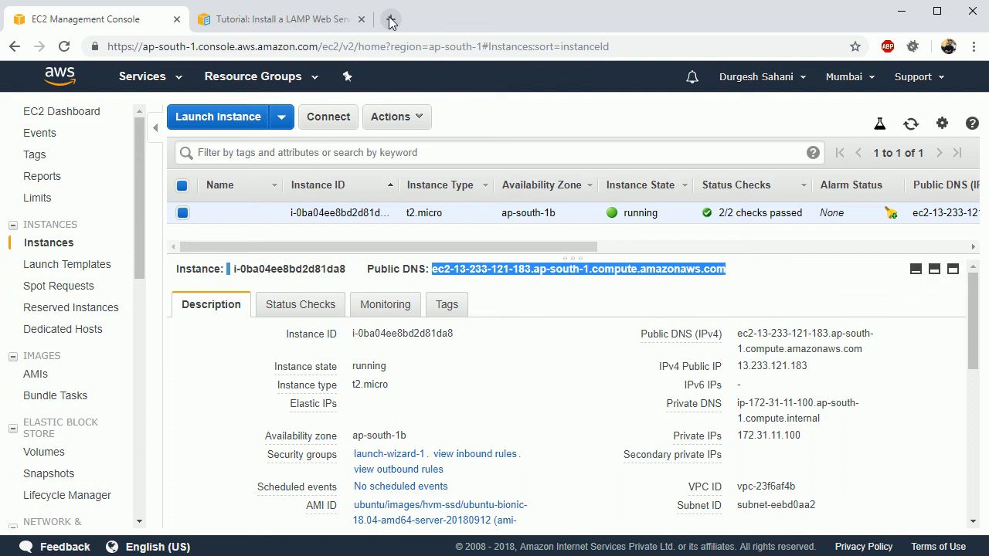
left_click(391, 18)
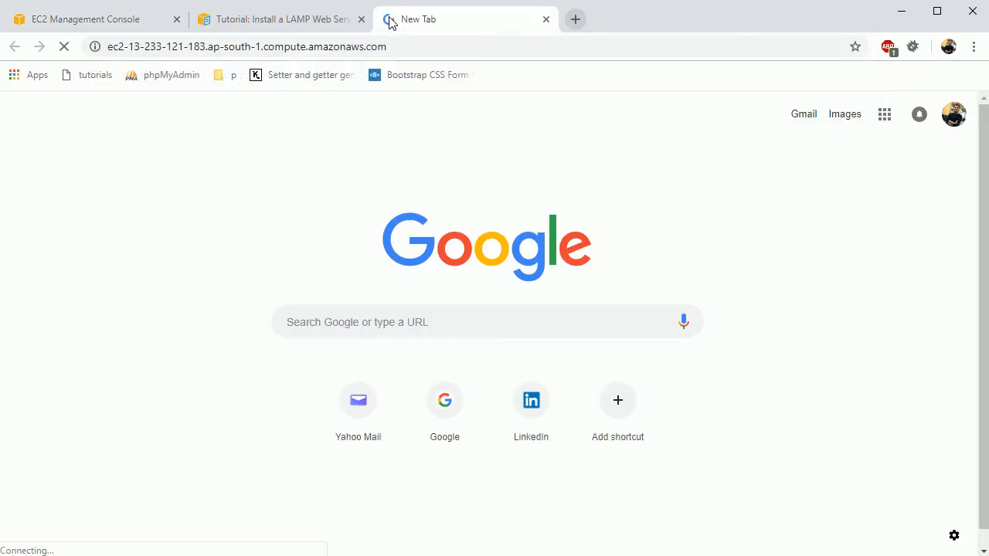
mouse_move(388, 165)
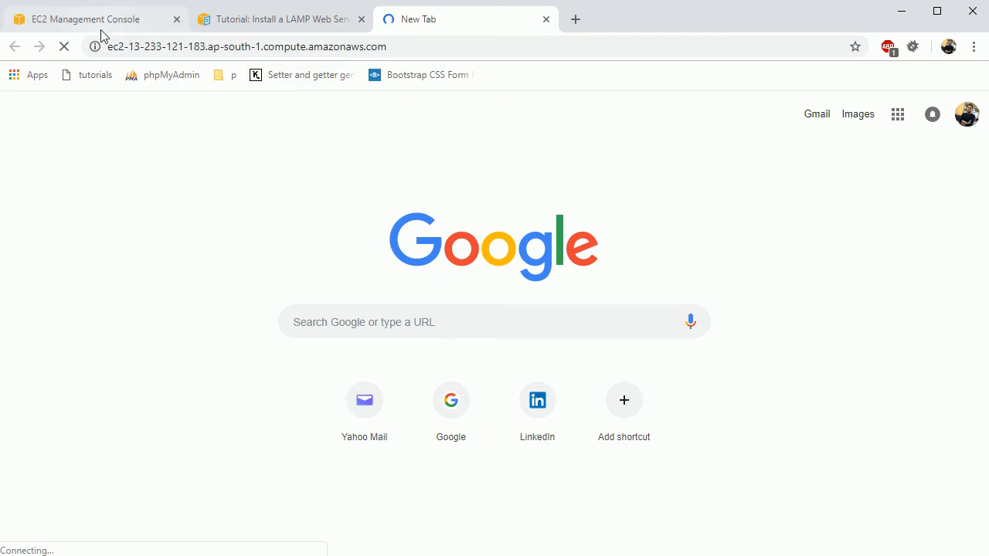
left_click(85, 18)
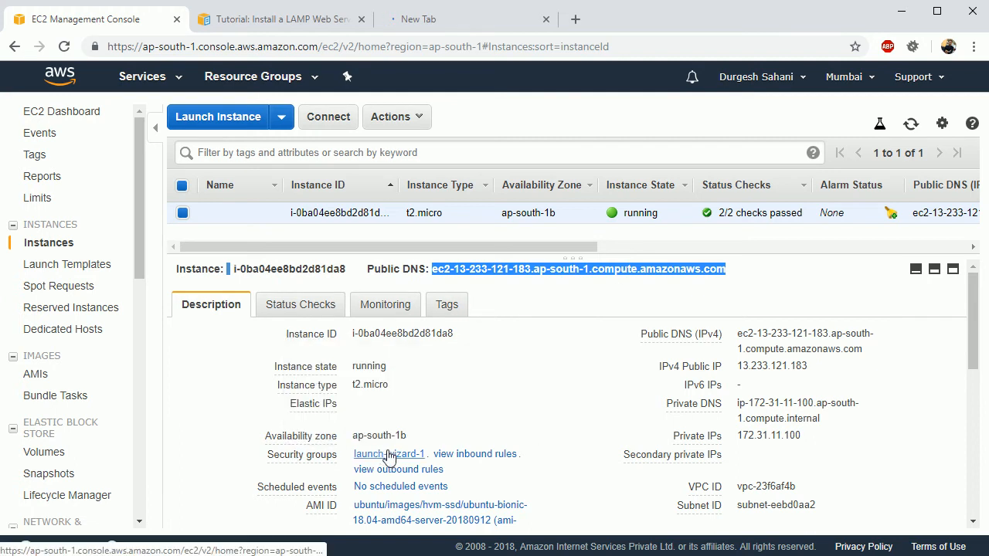
Edit launch-wizard-1's inbound rules and add a rule of type HTTP on port 80.
left_click(389, 453)
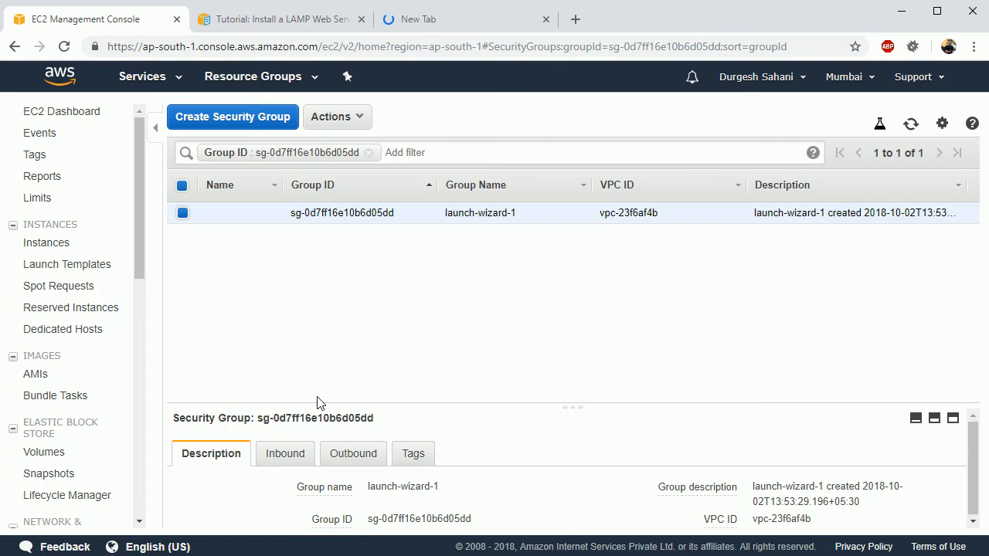
left_click(284, 453)
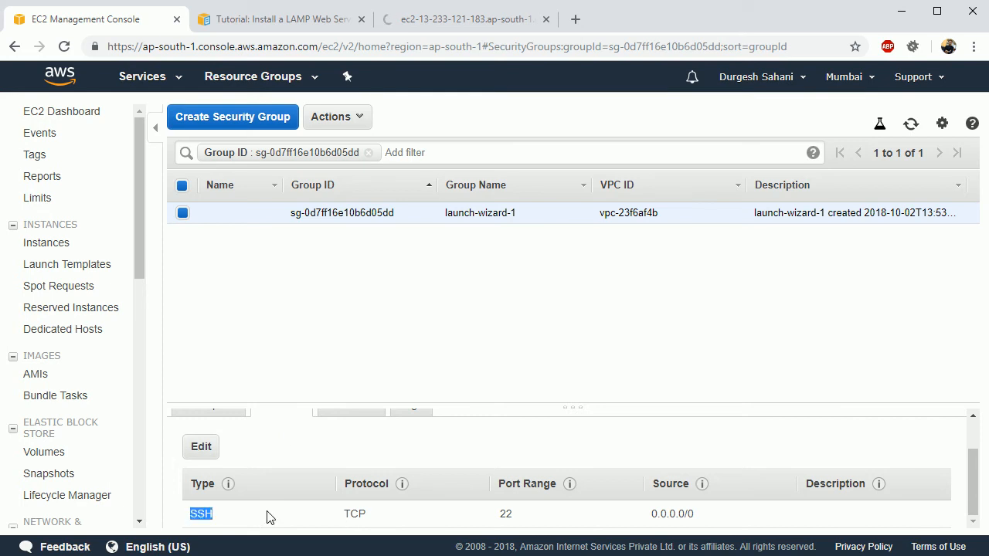
left_click(201, 447)
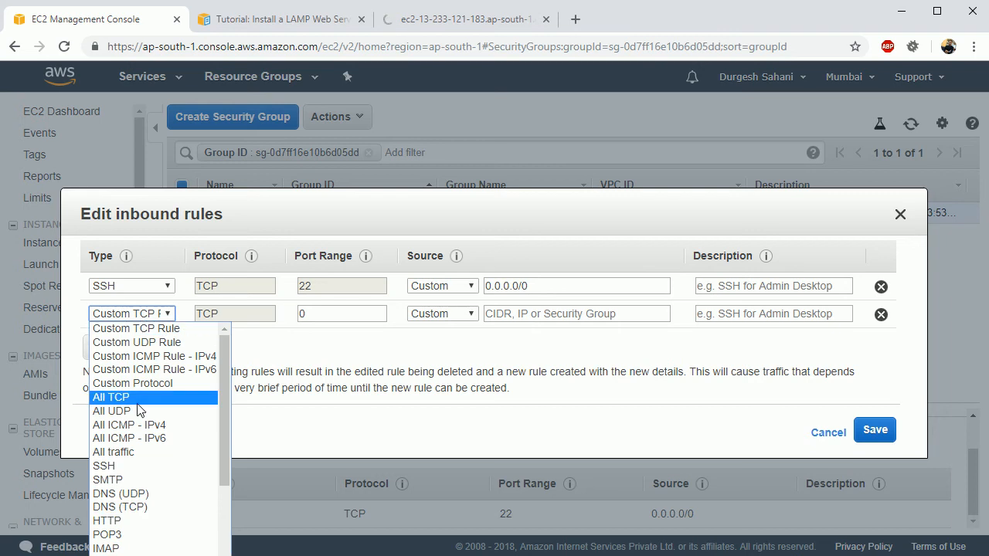
mouse_move(131, 521)
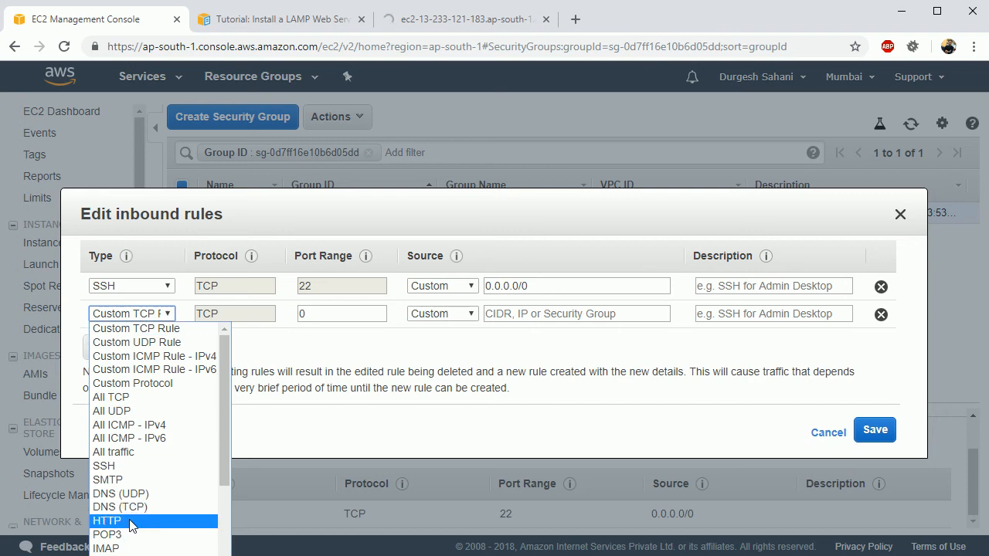
left_click(107, 521)
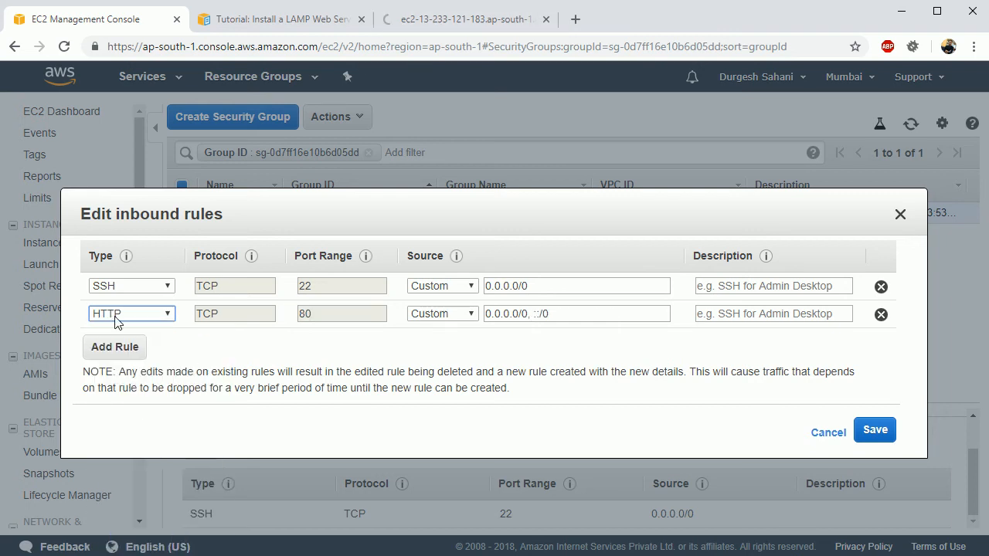
Check the still-loading instance tab, then save the HTTP rule allowing traffic from anywhere.
left_click(464, 18)
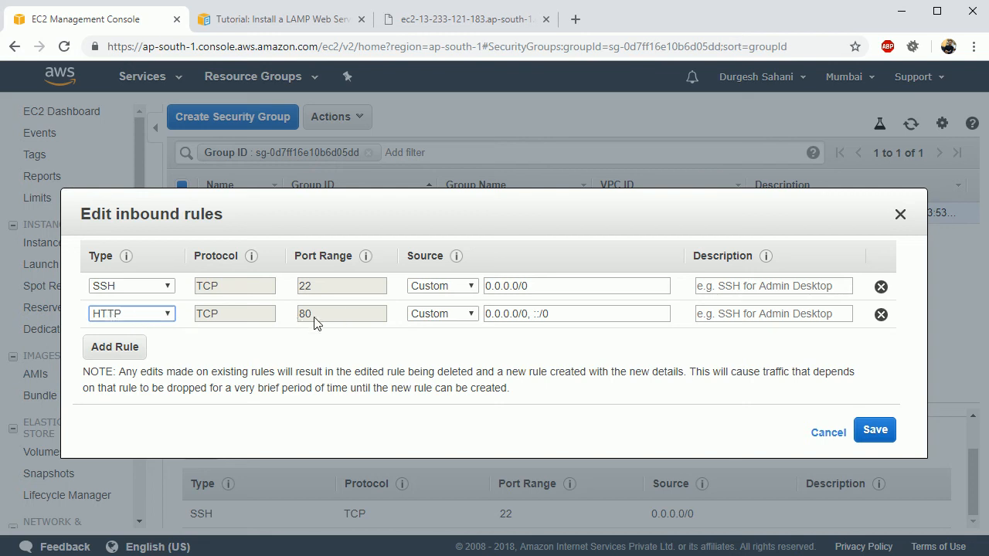
left_click(575, 314)
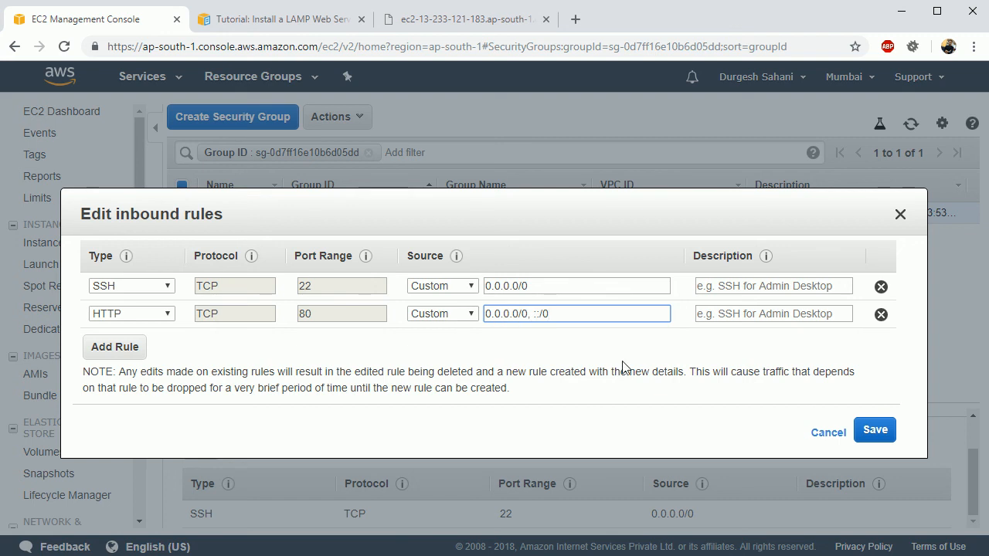
mouse_move(809, 368)
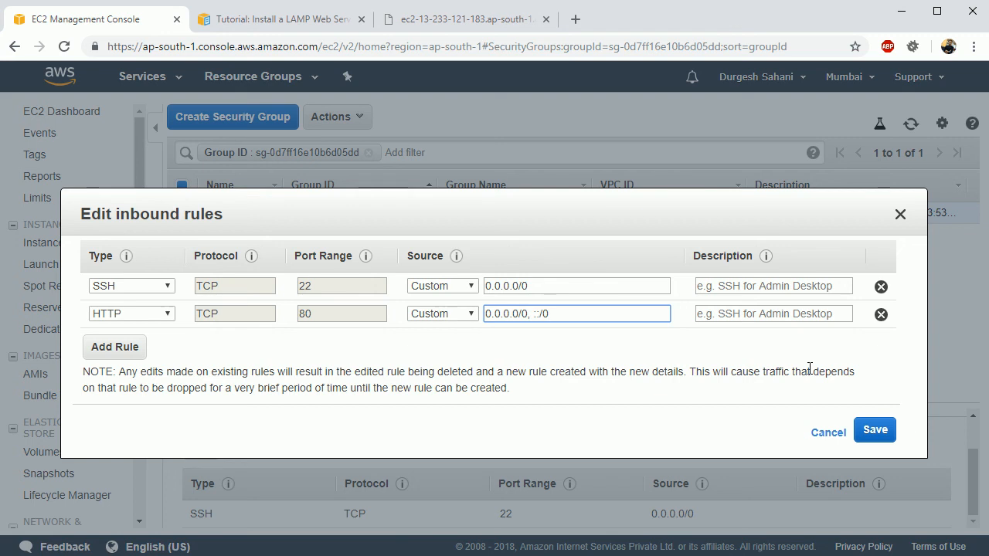
left_click(875, 430)
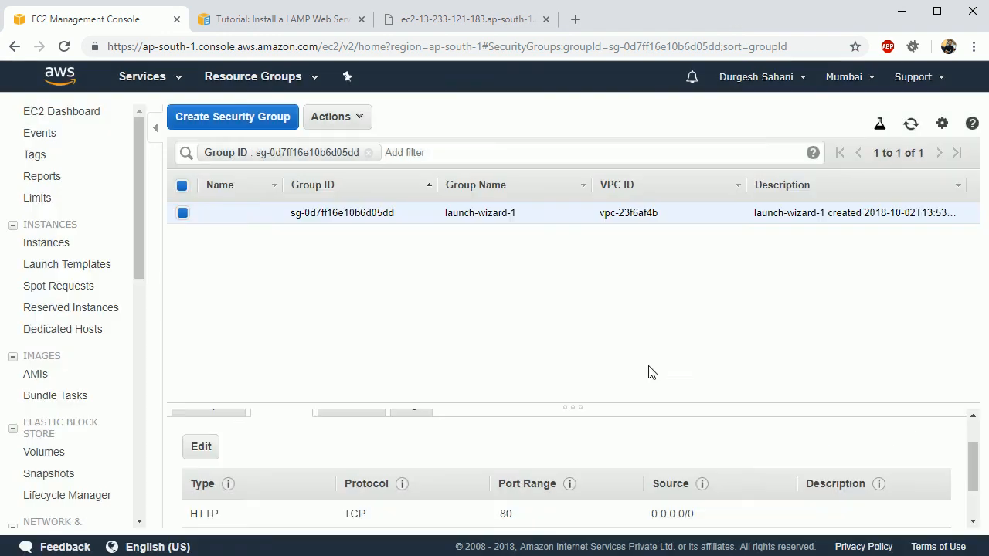
Reload the instance's public address and read through the Apache2 Ubuntu Default Page.
left_click(464, 18)
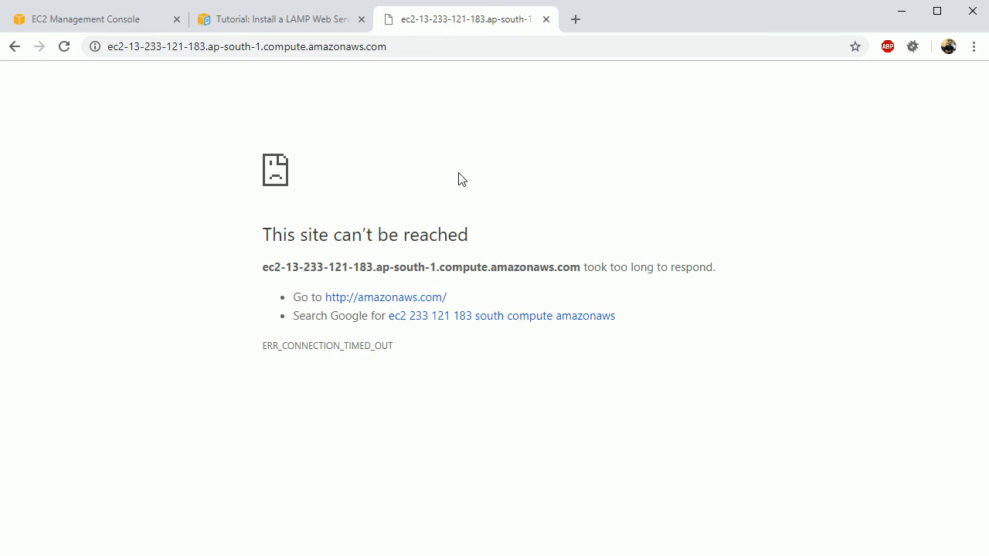
left_click(64, 47)
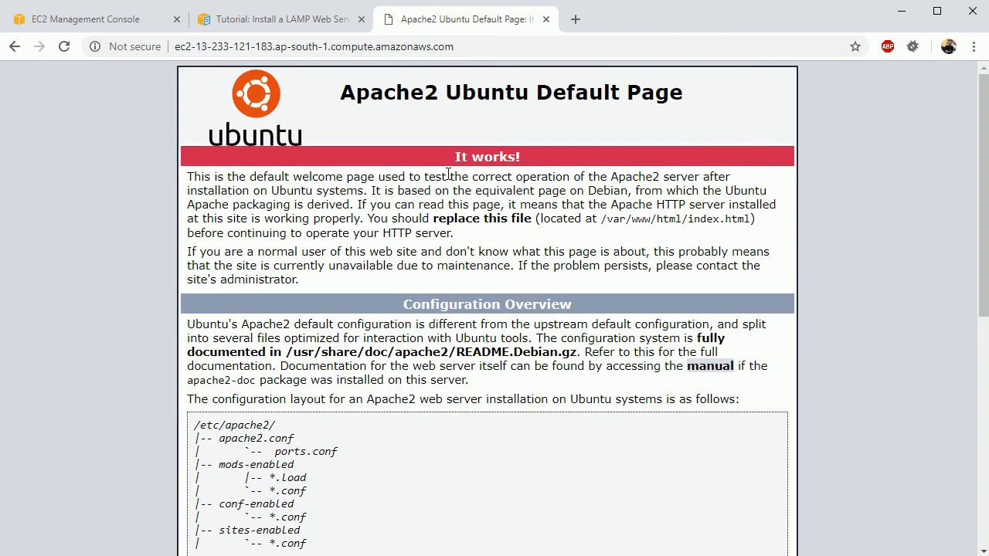
mouse_move(452, 126)
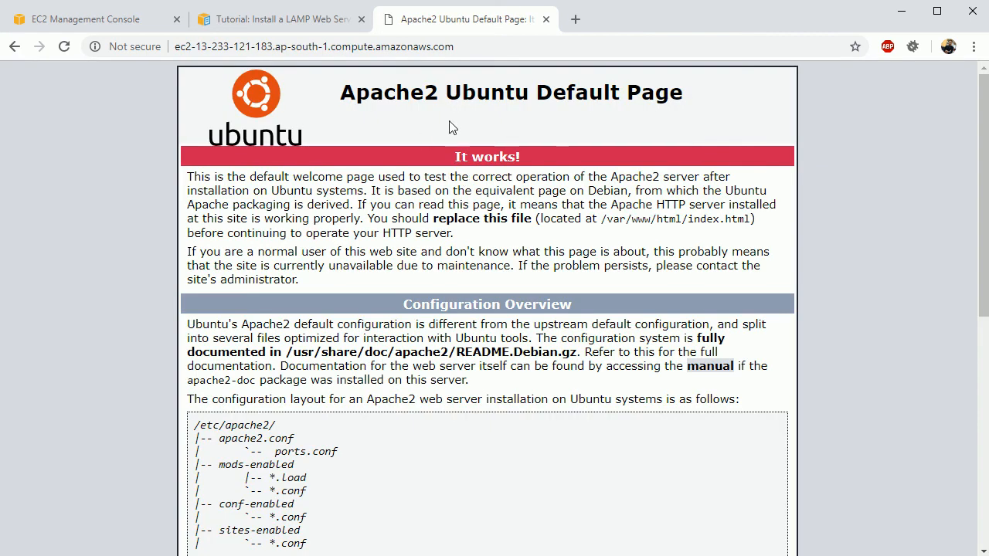
scroll("down", 3)
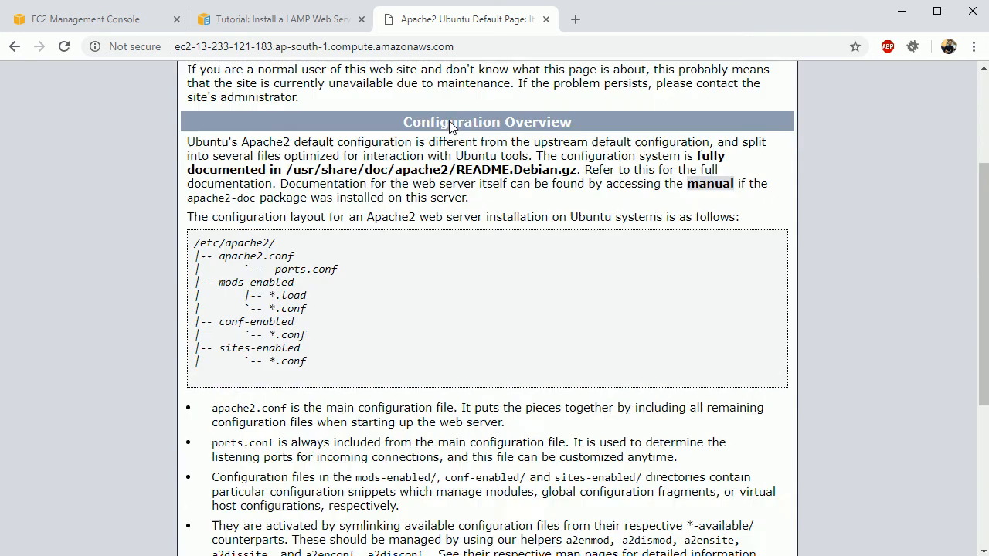
scroll("down", 3)
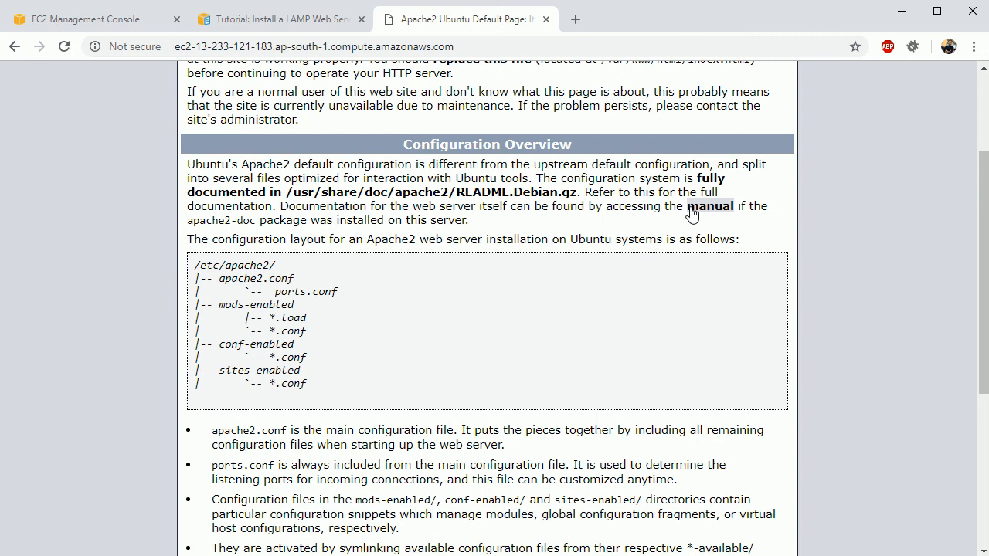
scroll("up", 3)
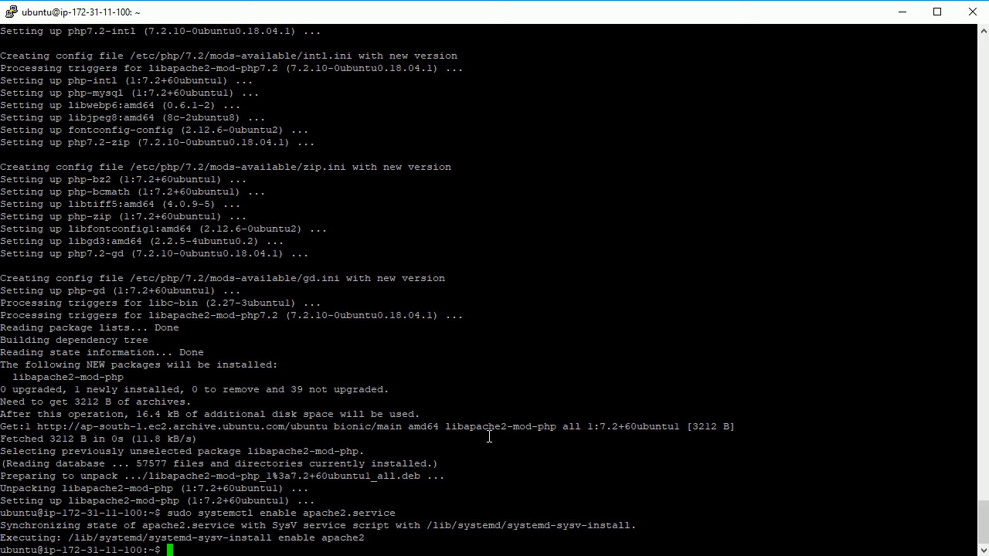
mouse_move(381, 425)
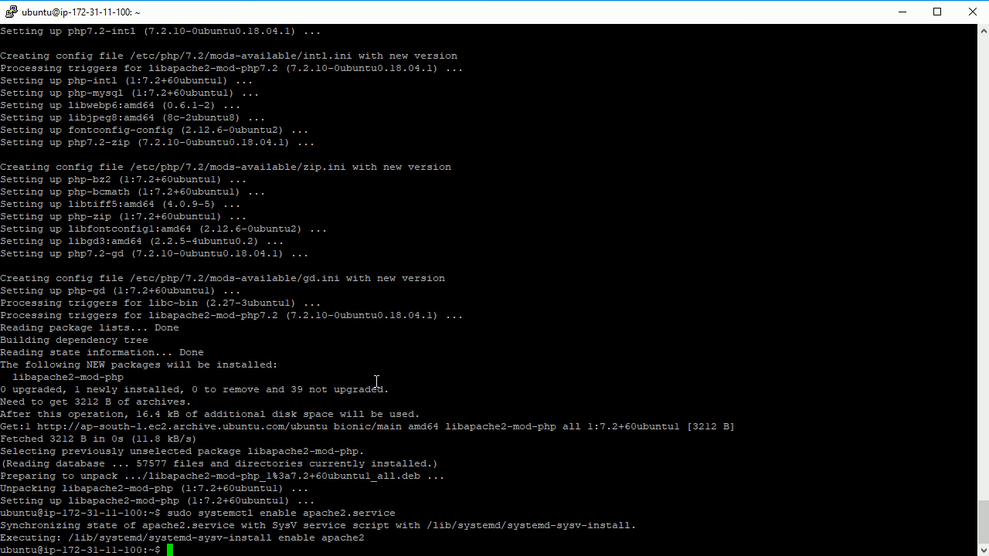
mouse_move(464, 344)
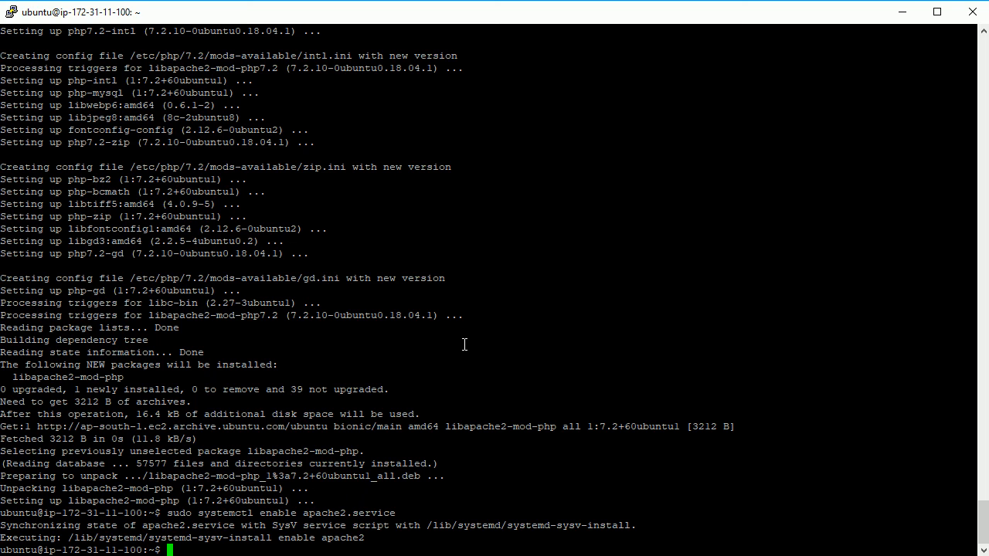